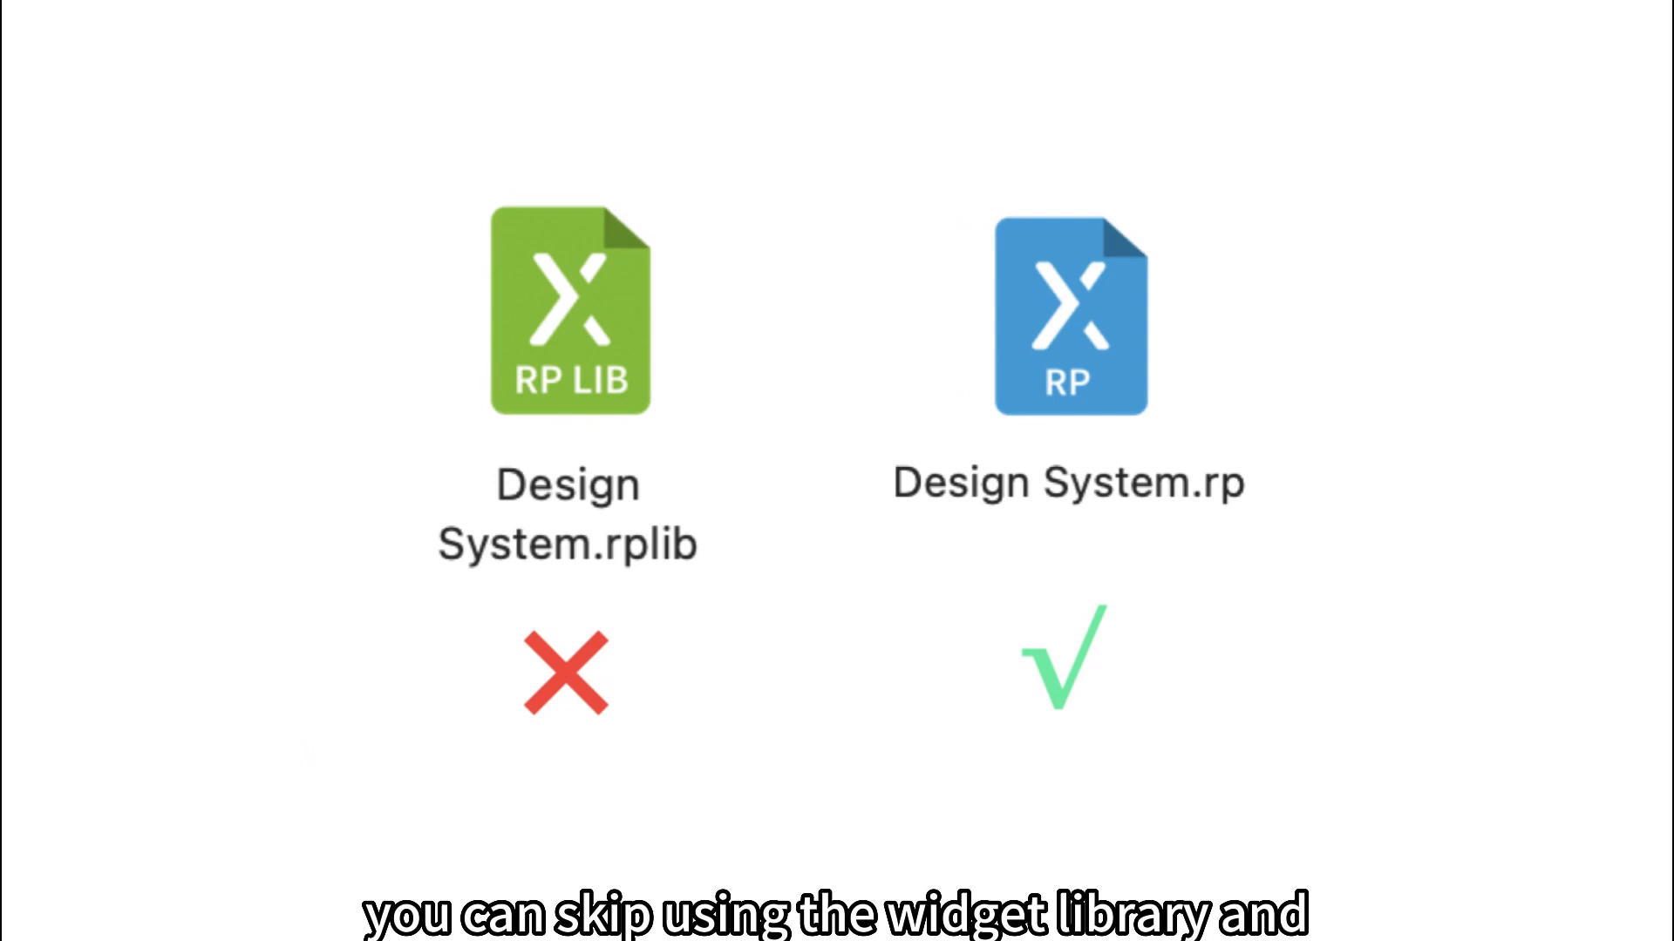
- Reveal the File menu's New Team Project command for sharing components via a .rp file
click(614, 19)
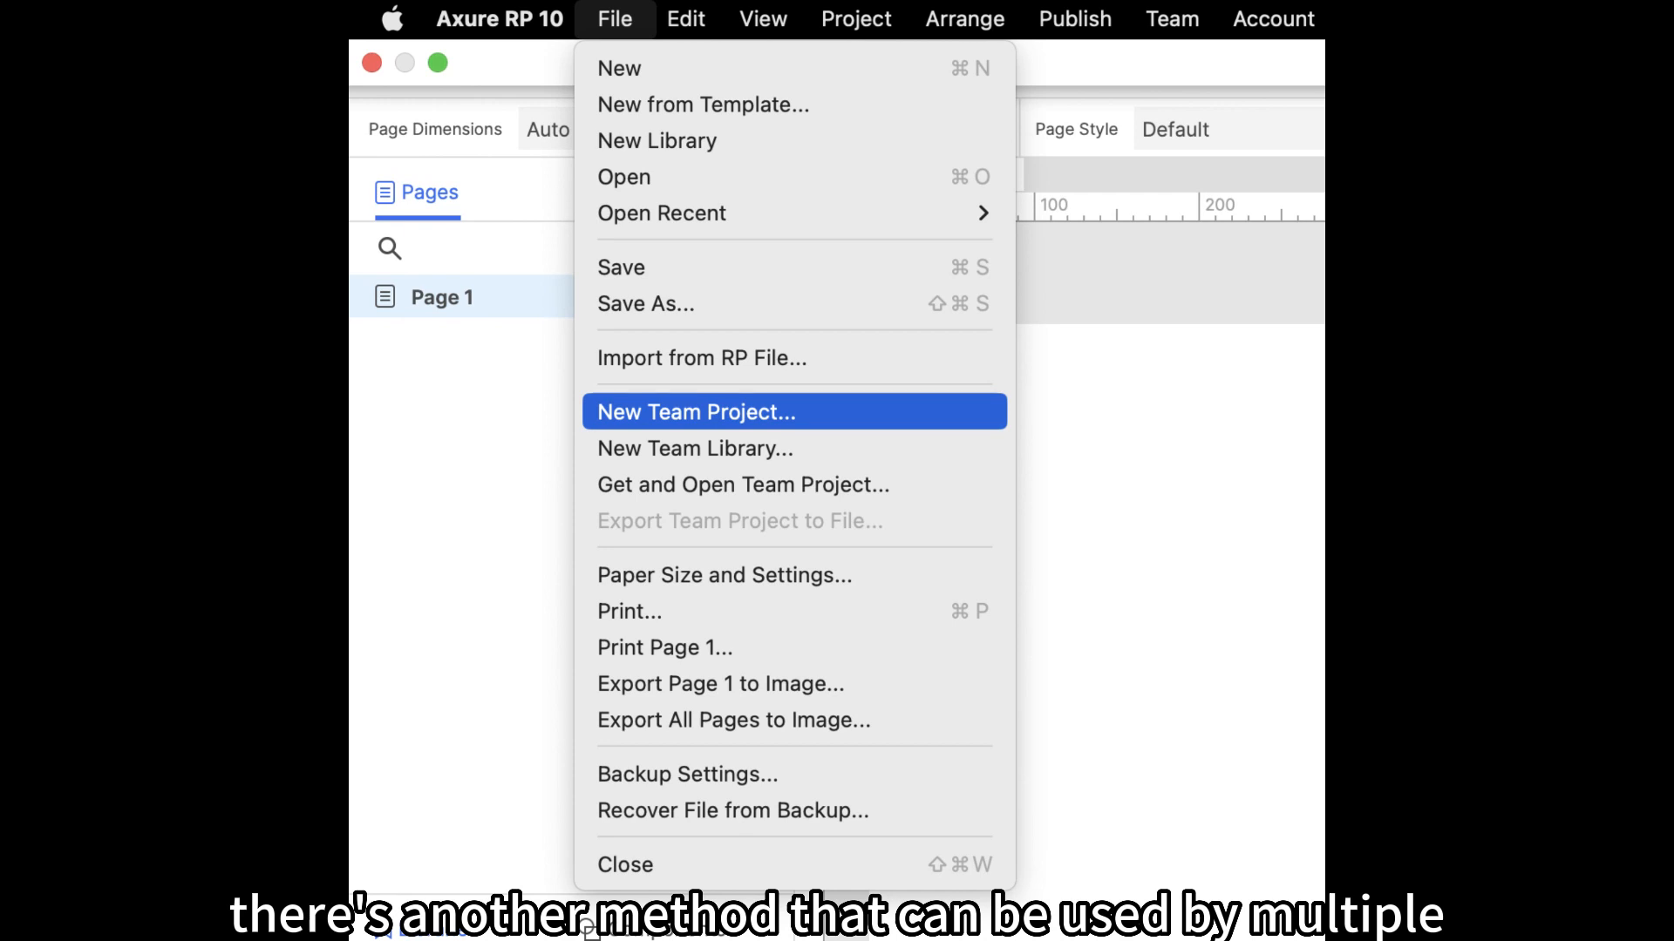